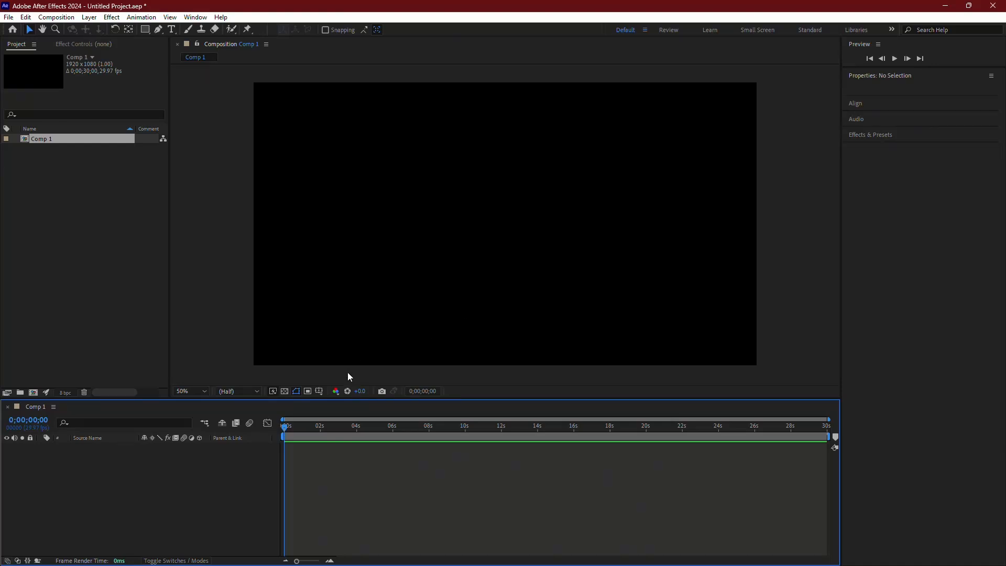
{"action": "mouse_move", "coordinate": [486, 460]}
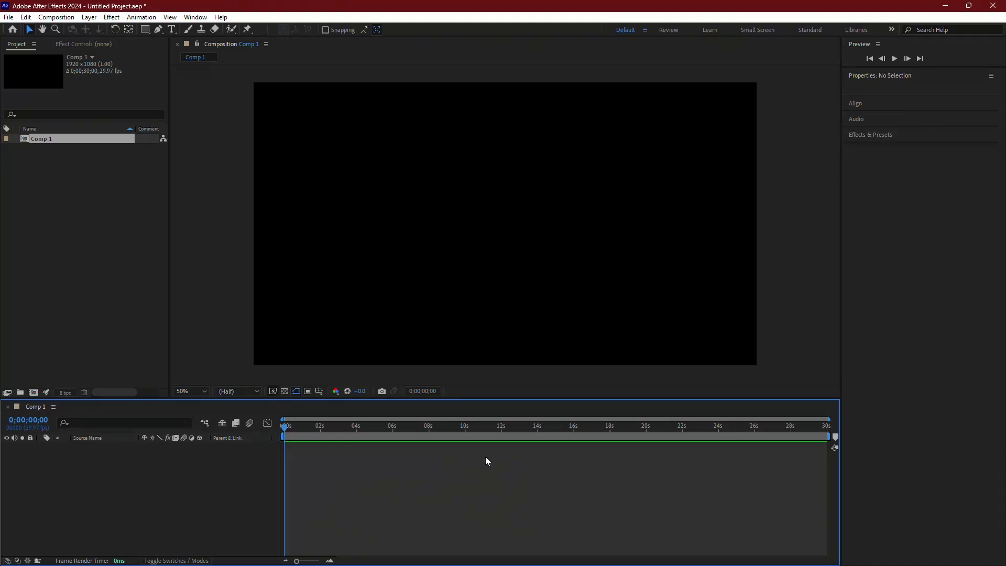
{"action": "mouse_move", "coordinate": [554, 320]}
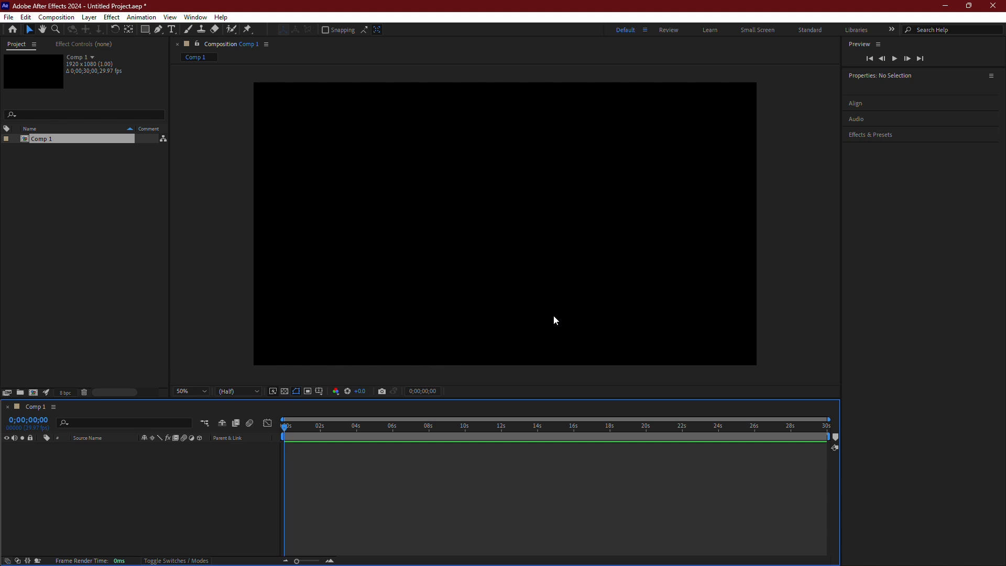
{"action": "mouse_move", "coordinate": [243, 95]}
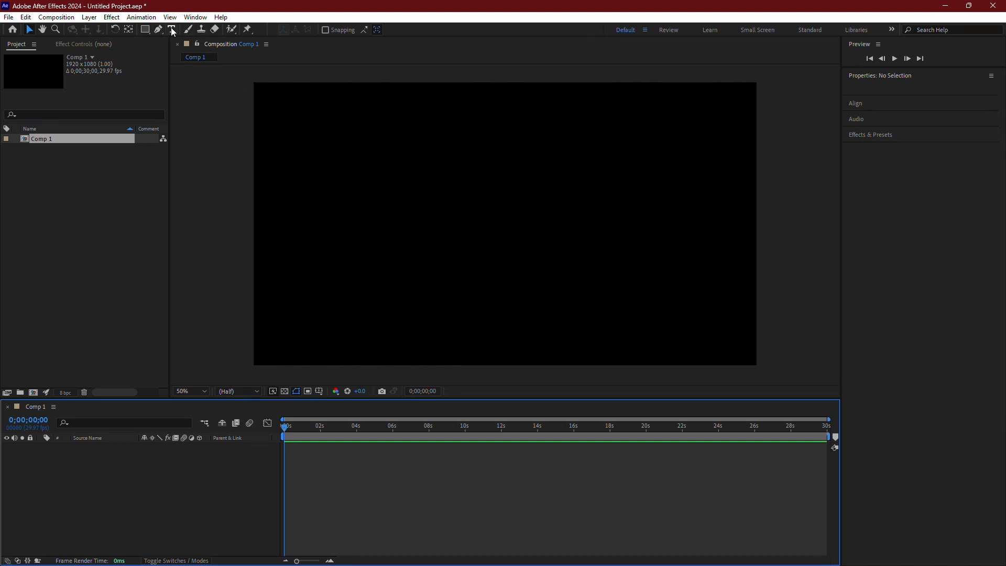
Create a text layer reading 'YOUTUBE' in the comp and reveal the Align options
{"action": "left_click", "coordinate": [171, 30]}
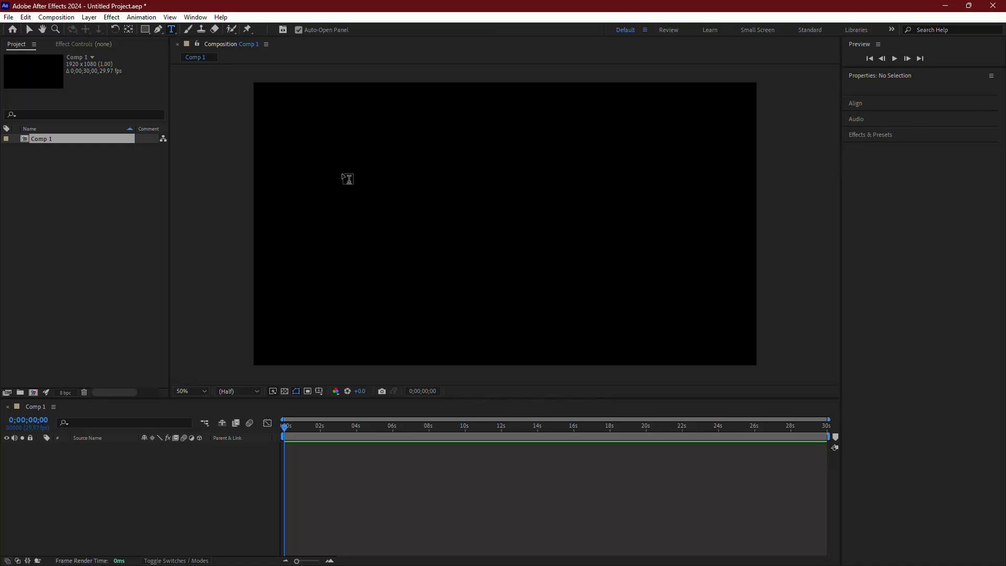
{"action": "left_click", "coordinate": [493, 213]}
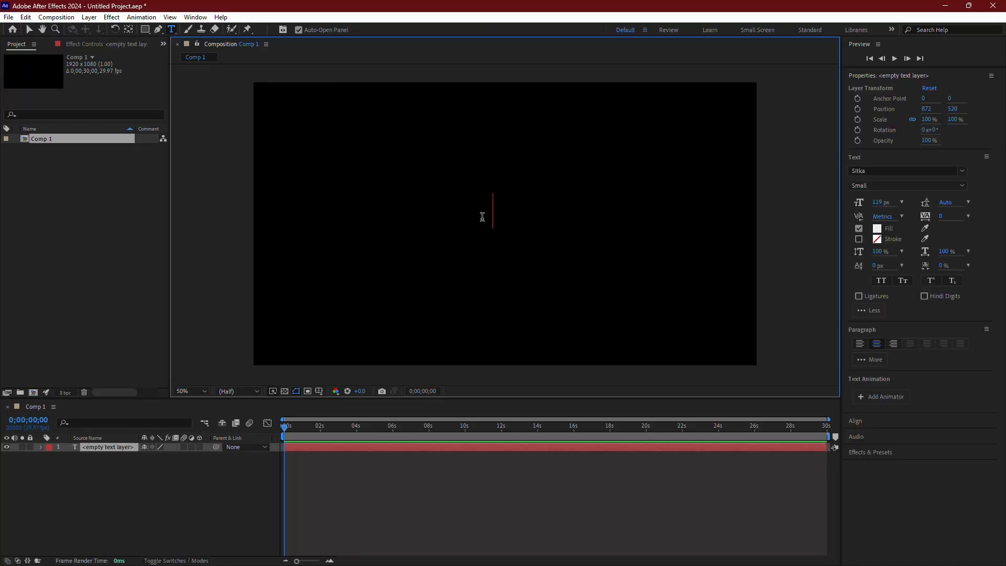
{"action": "type", "text": "YOUTU"}
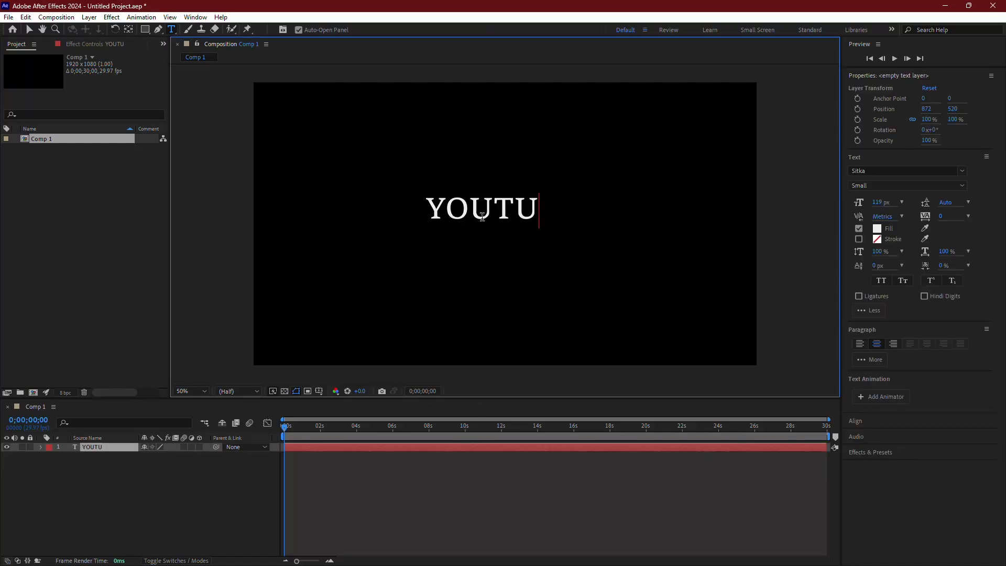
{"action": "type", "text": "BE"}
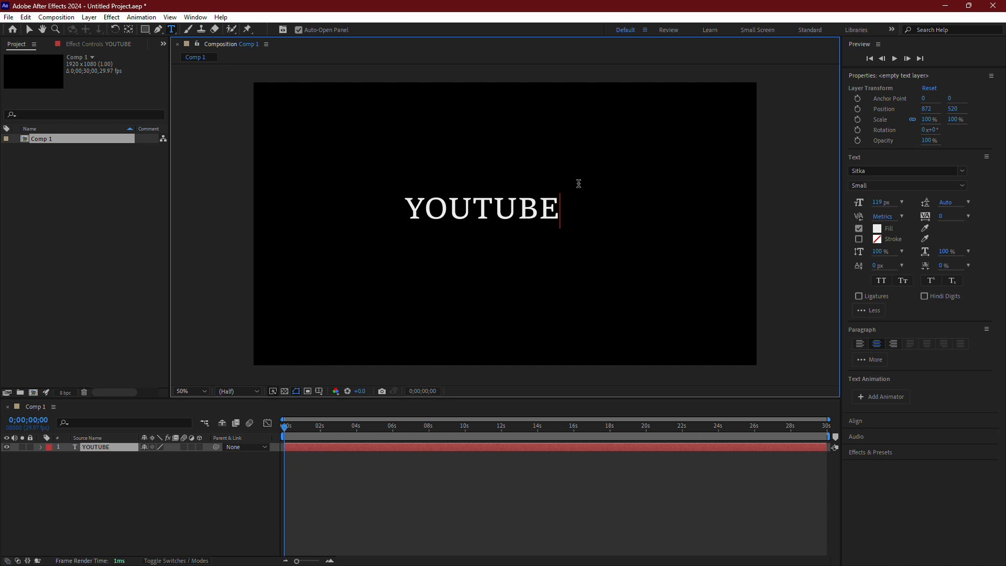
{"action": "mouse_move", "coordinate": [846, 163]}
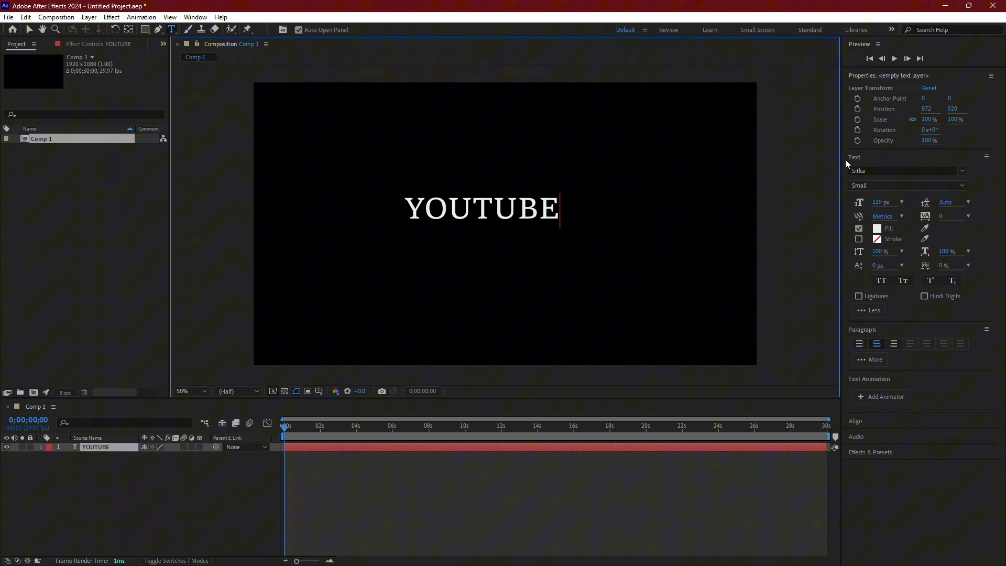
{"action": "left_click", "coordinate": [855, 420]}
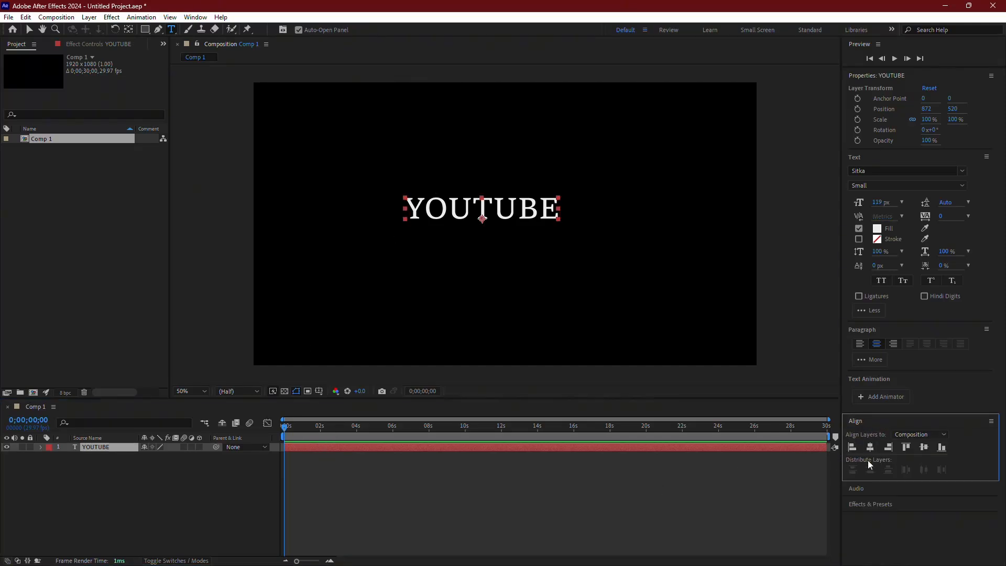
Align the YOUTUBE text layer to the composition's center
{"action": "left_click", "coordinate": [886, 447]}
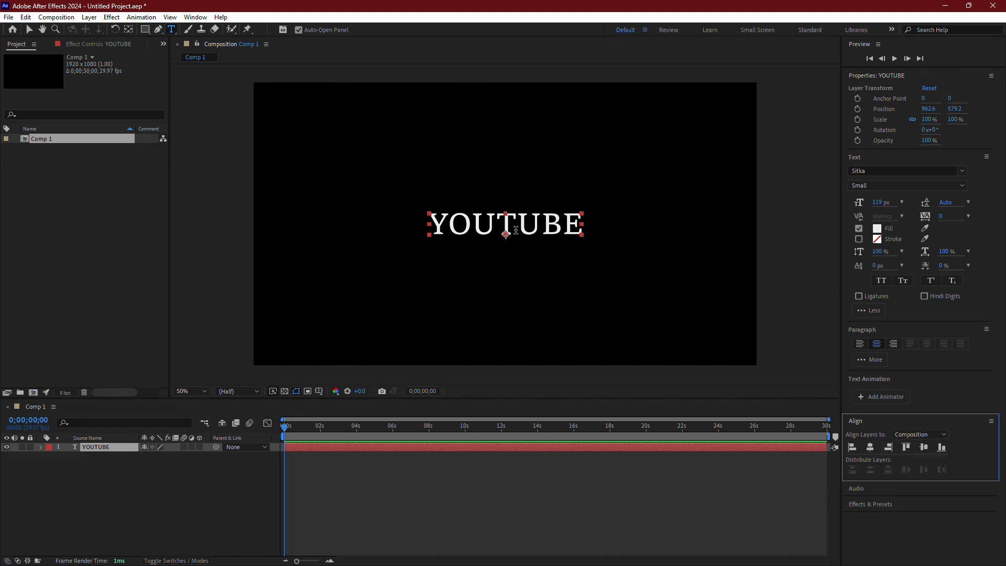
{"action": "mouse_move", "coordinate": [645, 450]}
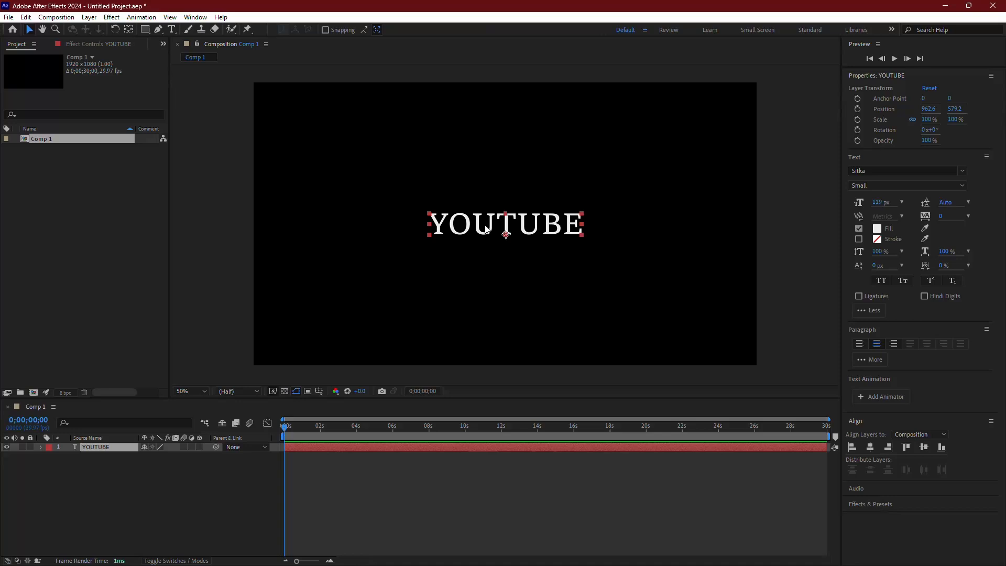
{"action": "mouse_move", "coordinate": [617, 272]}
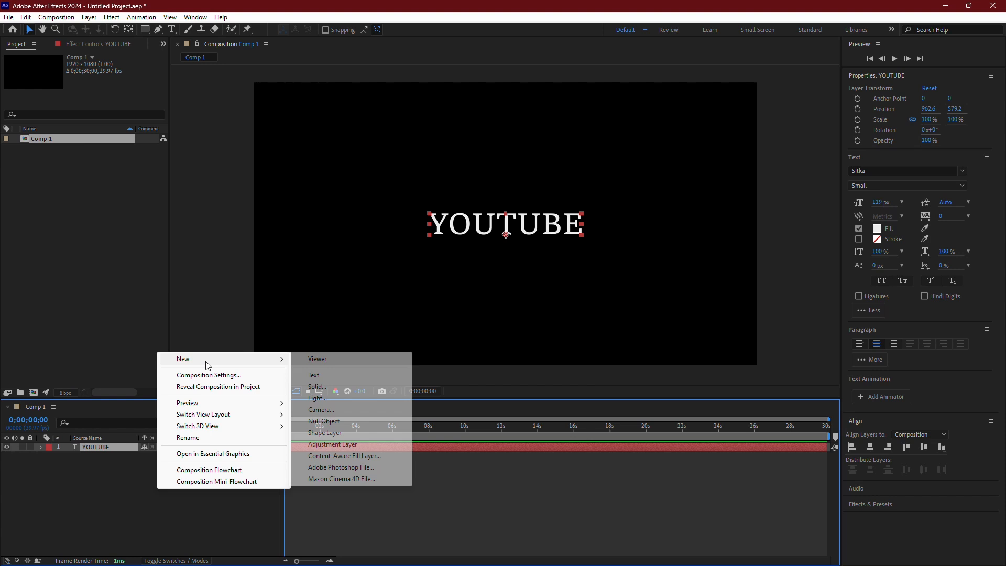
{"action": "mouse_move", "coordinate": [317, 387]}
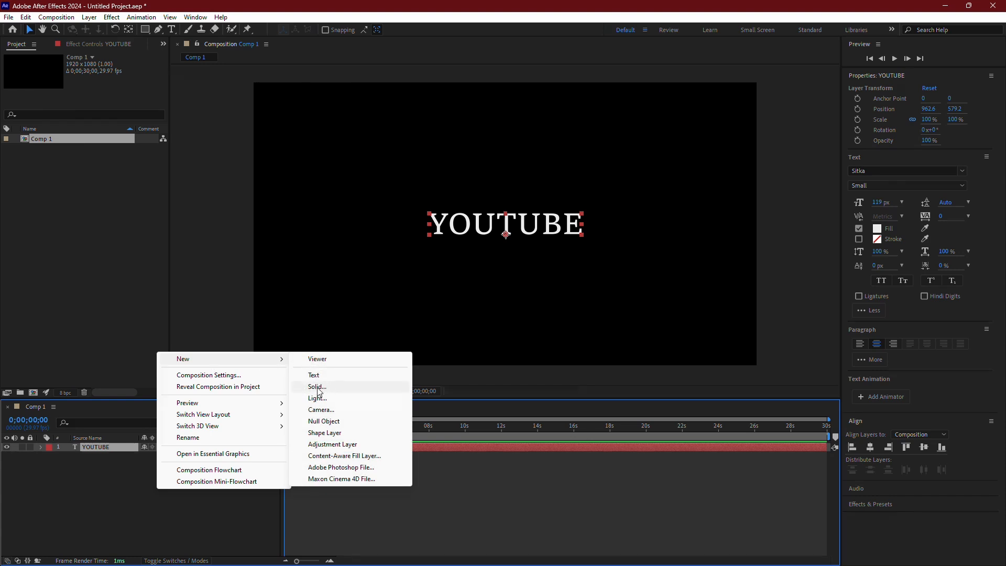
Add a new 1920x1080 black solid, Black Solid 1, above the YOUTUBE text layer
{"action": "left_click", "coordinate": [317, 386]}
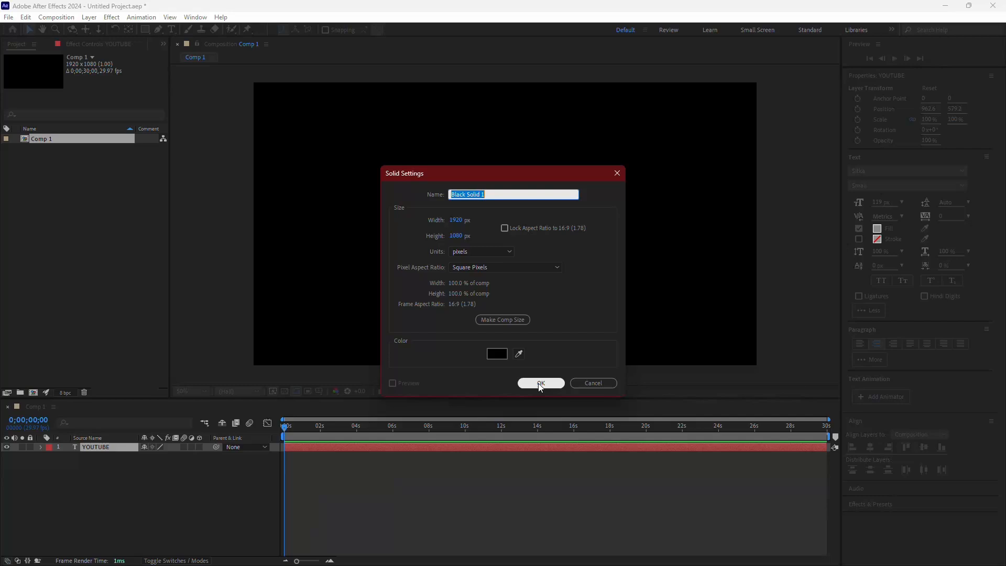
{"action": "left_click", "coordinate": [540, 383]}
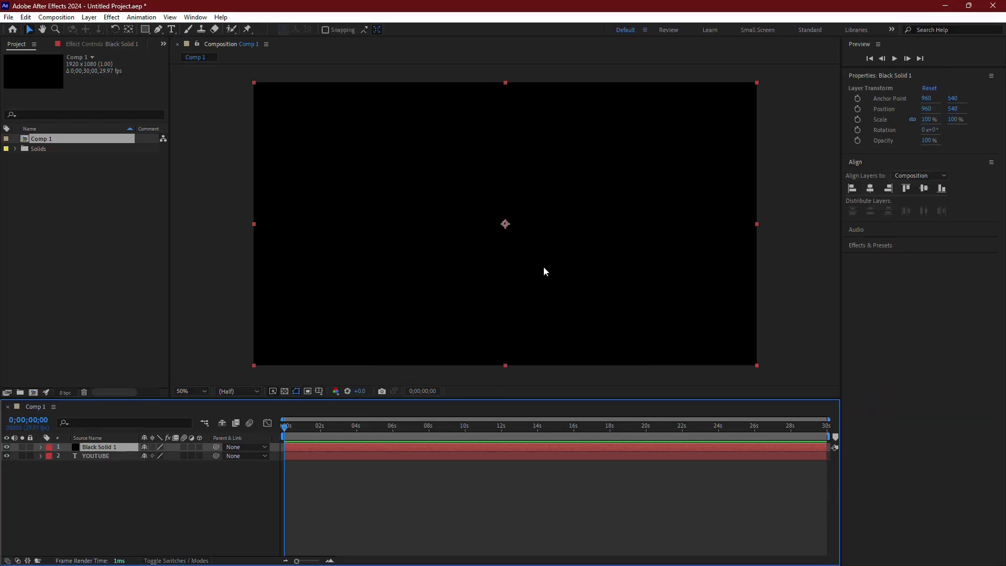
{"action": "mouse_move", "coordinate": [865, 257]}
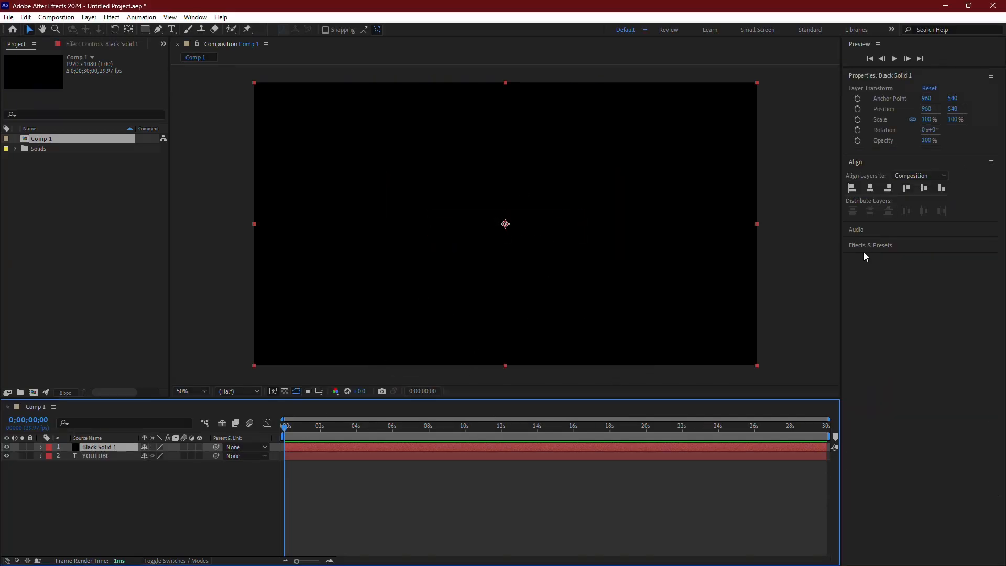
Search Effects & Presets for 'Elem' and apply Video Copilot's Element to Black Solid 1
{"action": "left_click", "coordinate": [871, 245]}
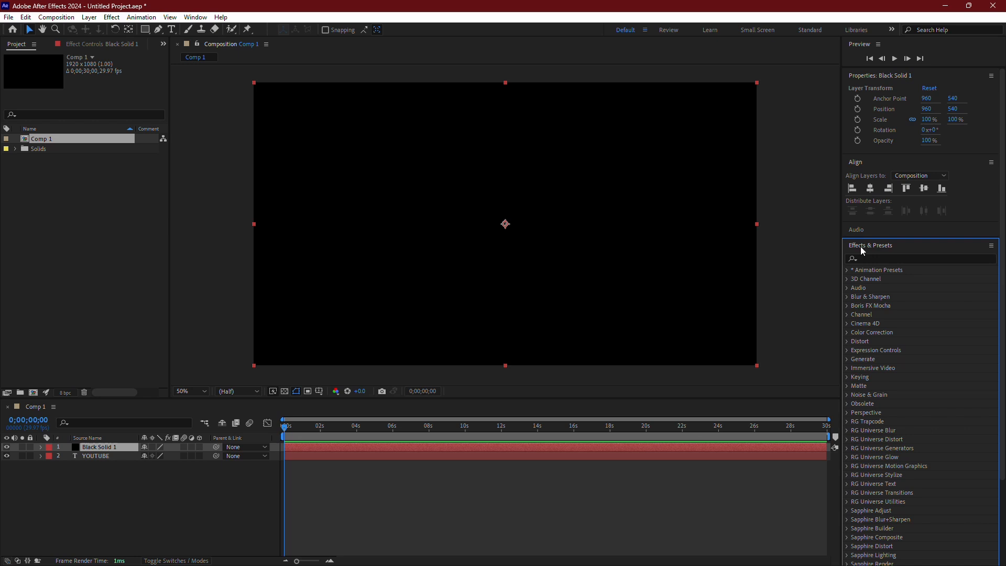
{"action": "left_click", "coordinate": [917, 258]}
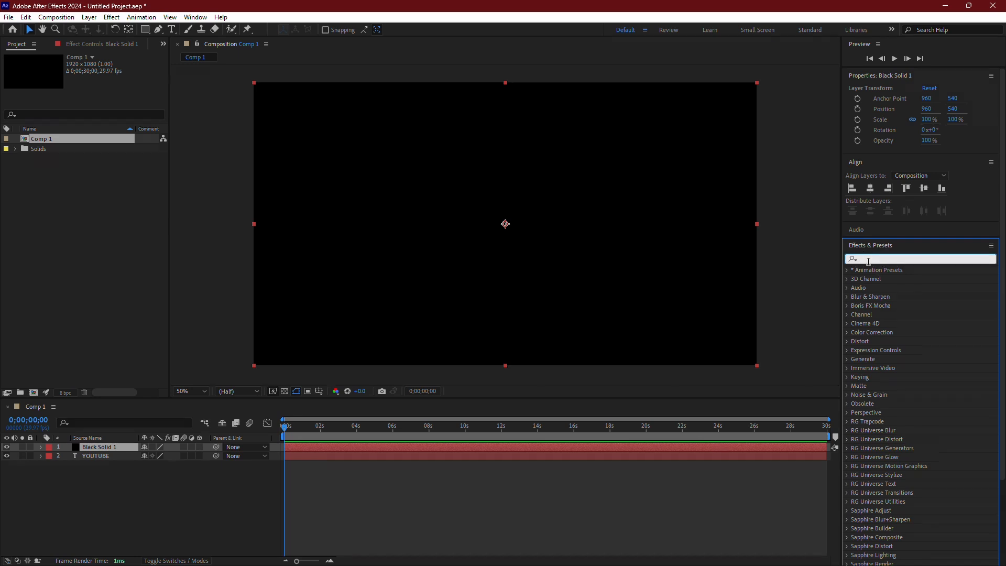
{"action": "type", "text": "Eleme"}
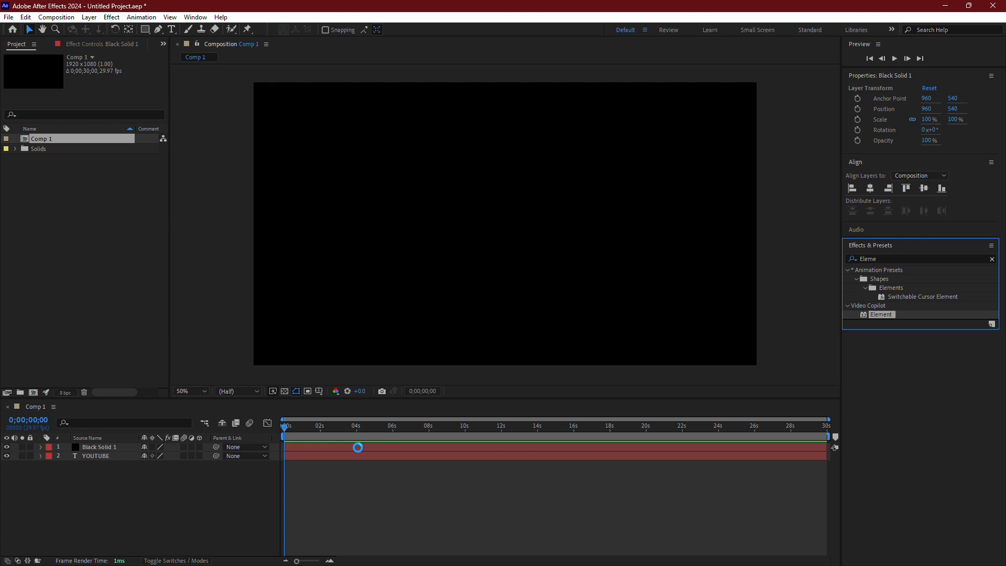
{"action": "left_click", "coordinate": [99, 447]}
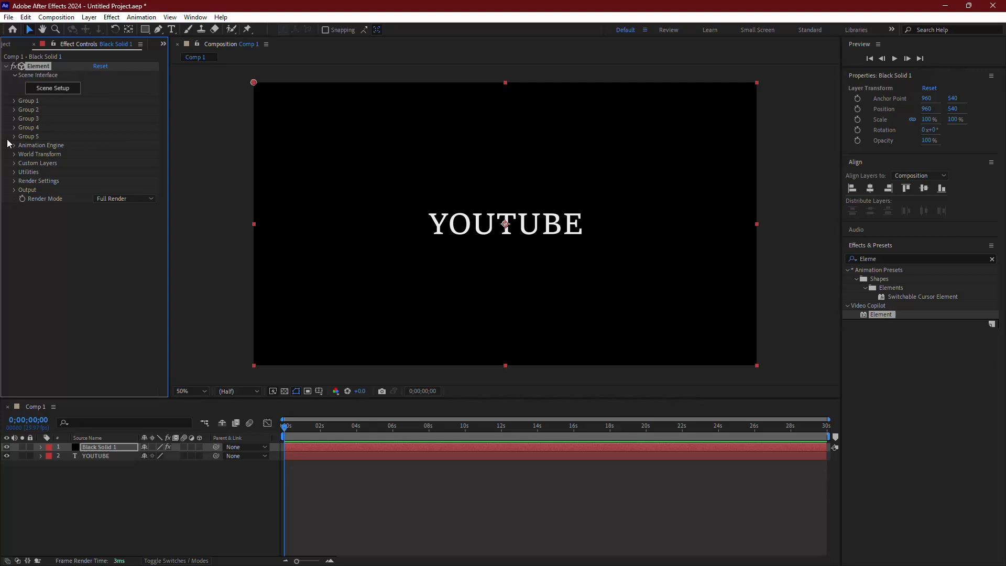
{"action": "mouse_move", "coordinate": [13, 168]}
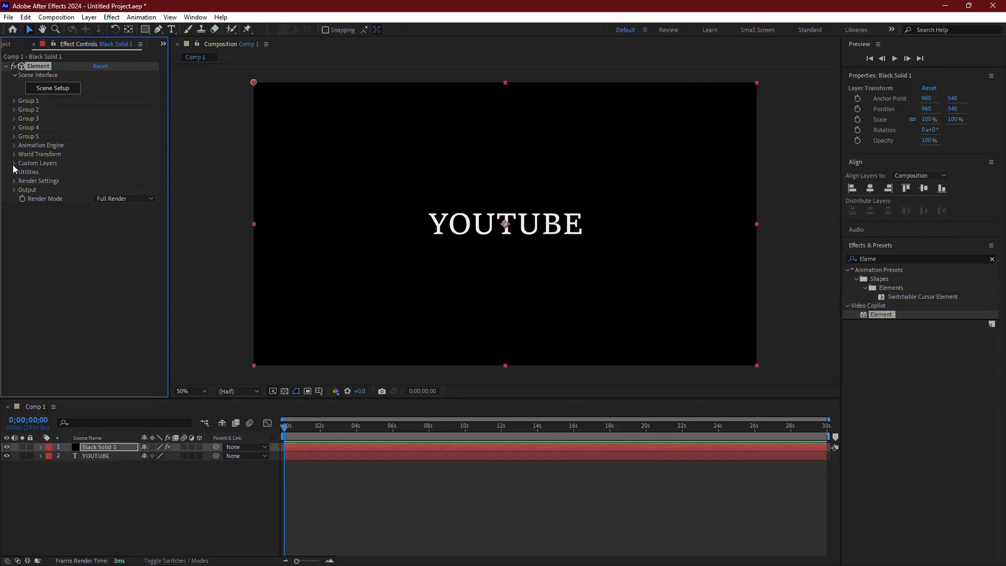
Under Custom Text and Masks, set Path Layer 1 to '2. YOUTUBE'
{"action": "left_click", "coordinate": [15, 163]}
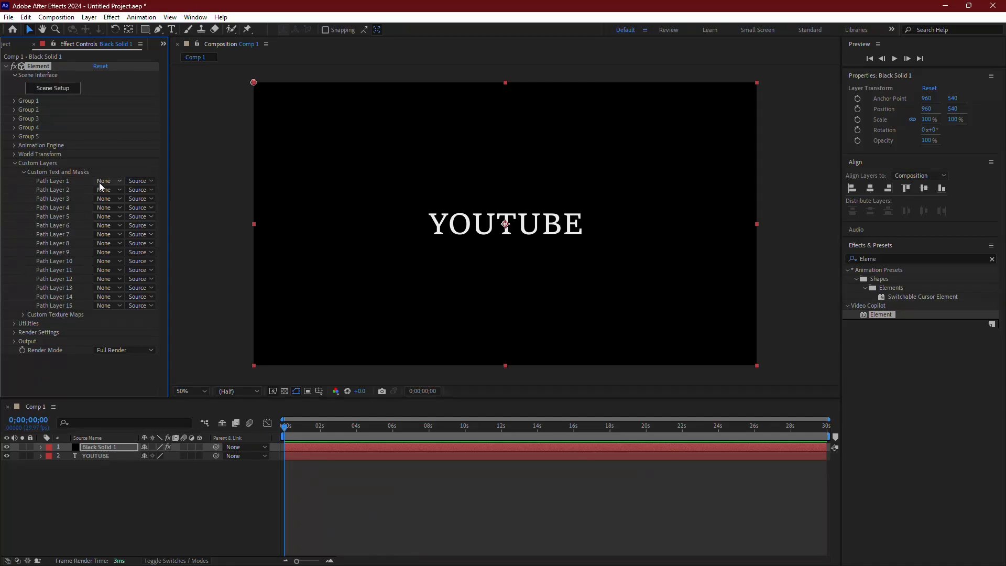
{"action": "left_click", "coordinate": [105, 180]}
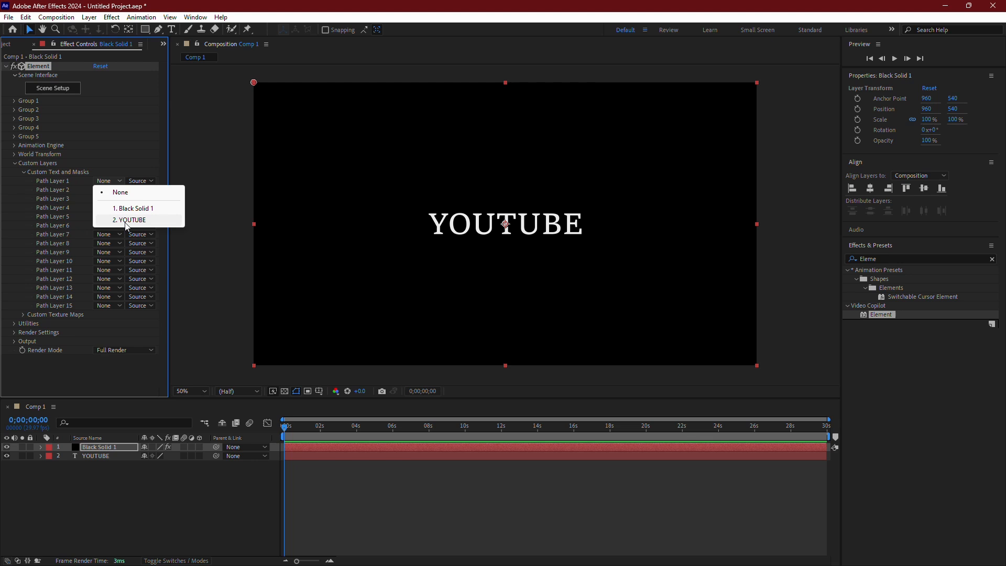
{"action": "left_click", "coordinate": [129, 220]}
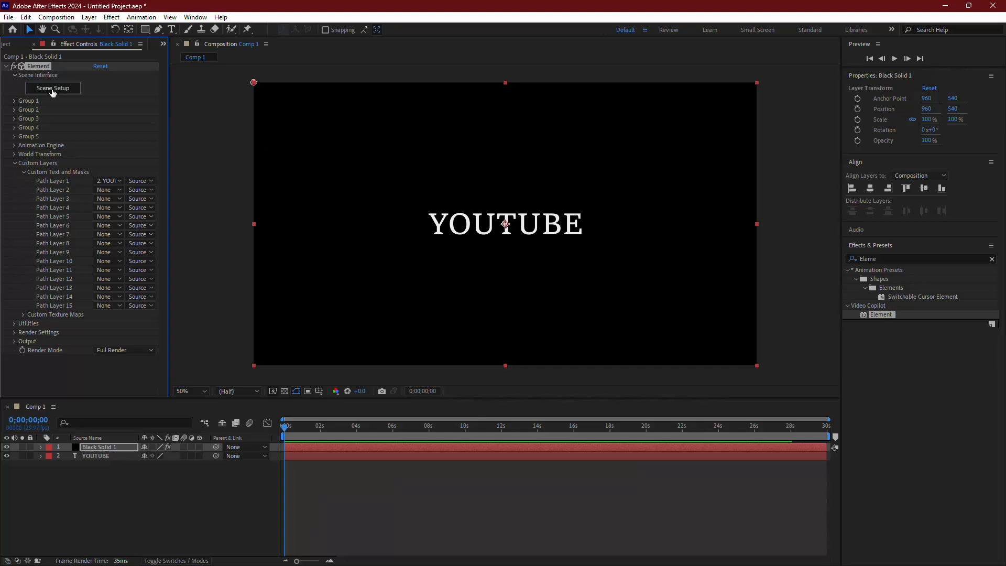
In Element's Scene Setup, extrude the YOUTUBE path into a 3D model
{"action": "left_click", "coordinate": [53, 88]}
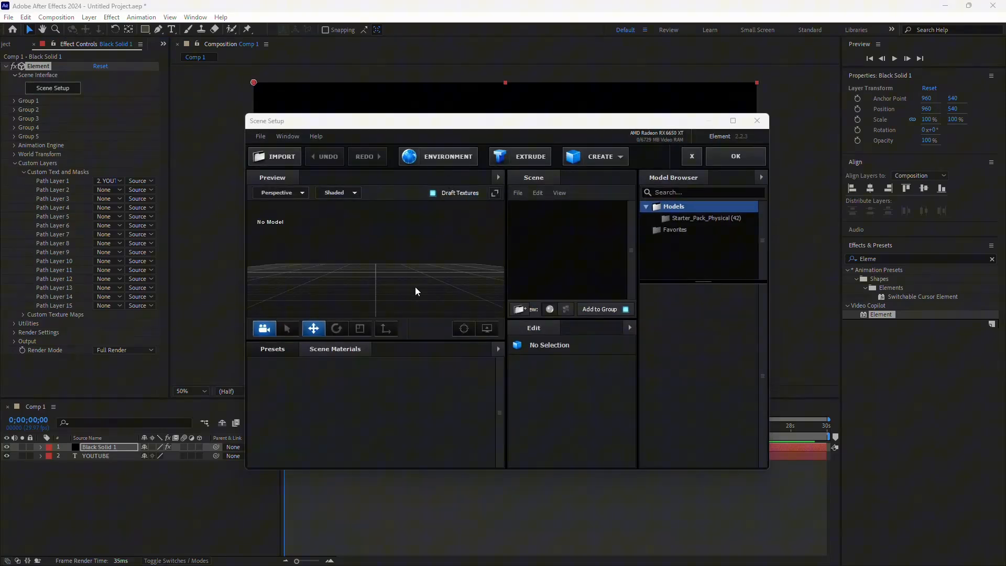
{"action": "left_click", "coordinate": [520, 156]}
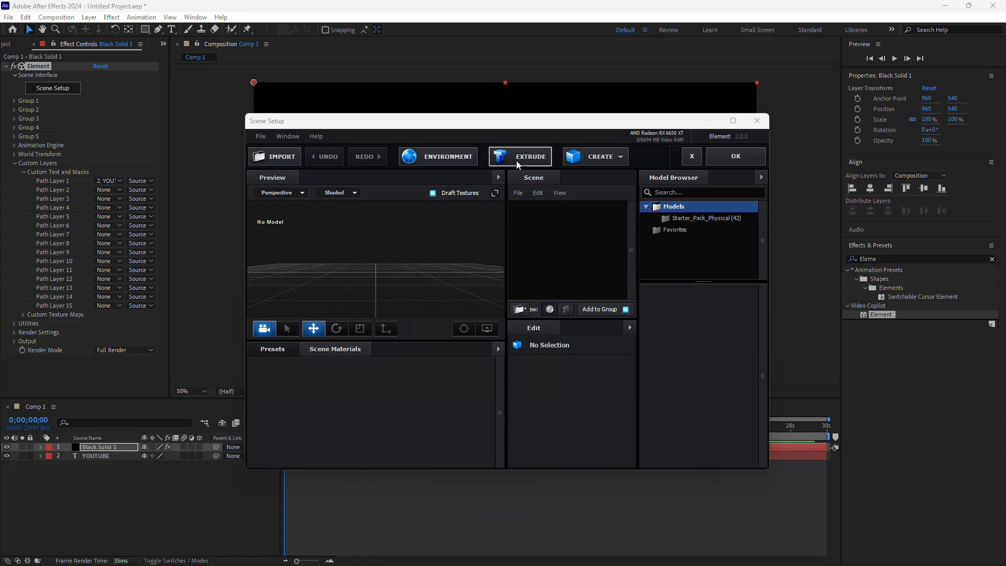
{"action": "left_click", "coordinate": [520, 156]}
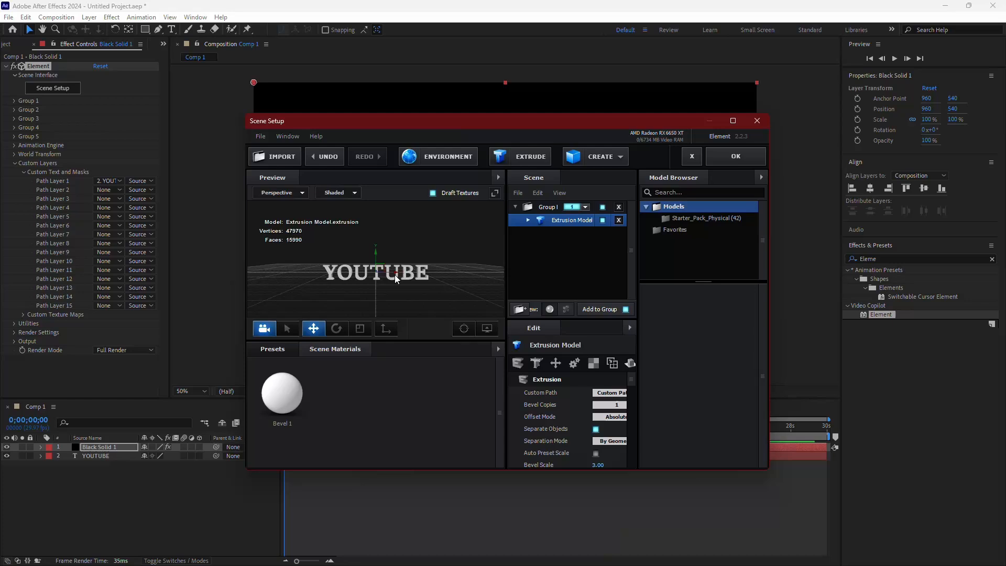
{"action": "mouse_move", "coordinate": [446, 320]}
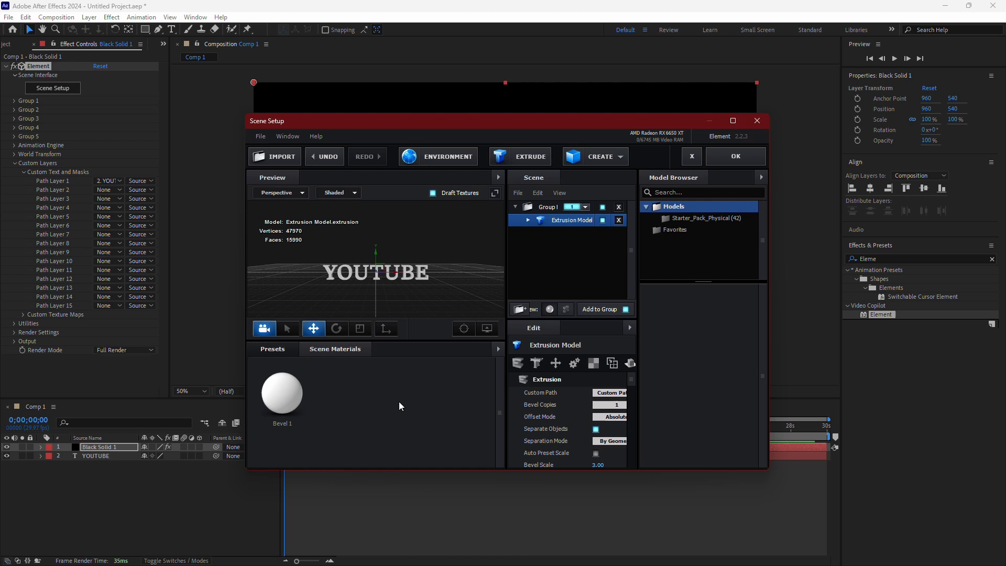
Apply a Physical bevel preset to the extruded text and confirm Scene Setup with OK
{"action": "left_click", "coordinate": [272, 348]}
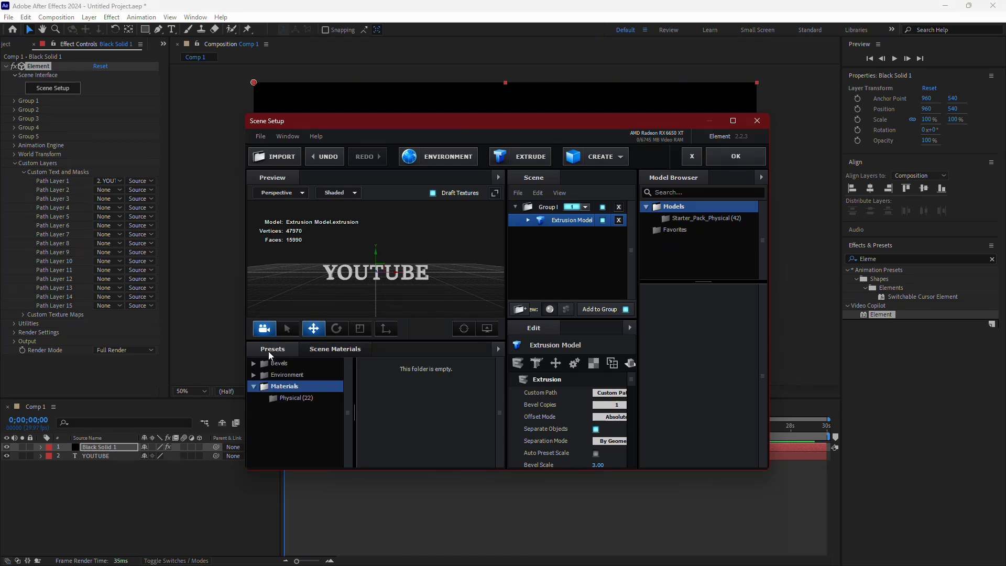
{"action": "left_click", "coordinate": [254, 363]}
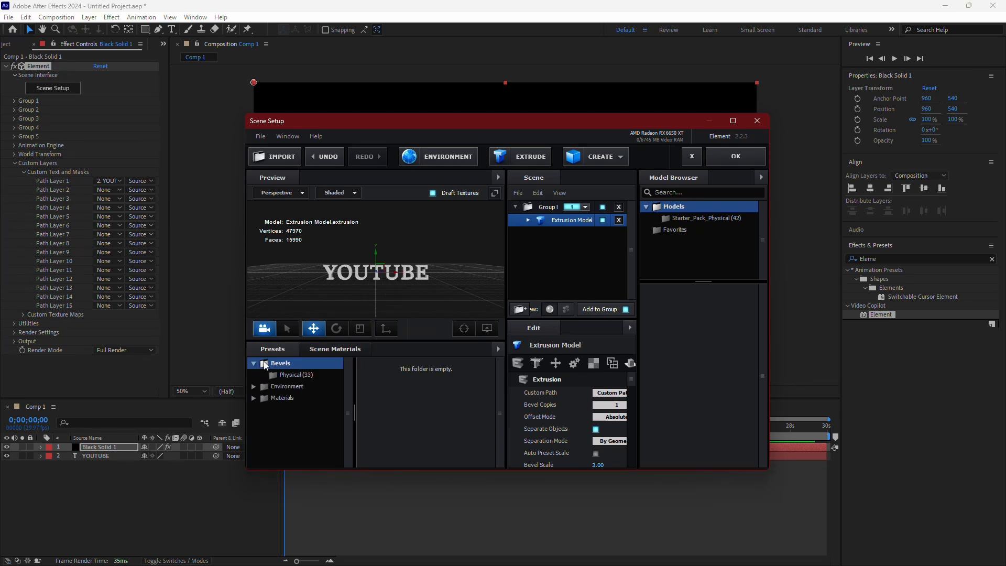
{"action": "left_click", "coordinate": [297, 374]}
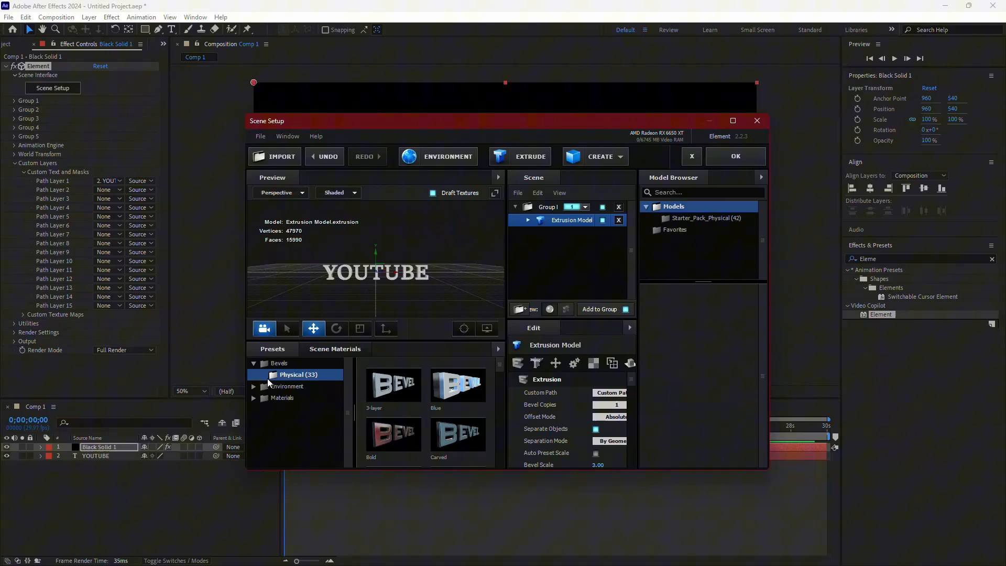
{"action": "left_click", "coordinate": [458, 433]}
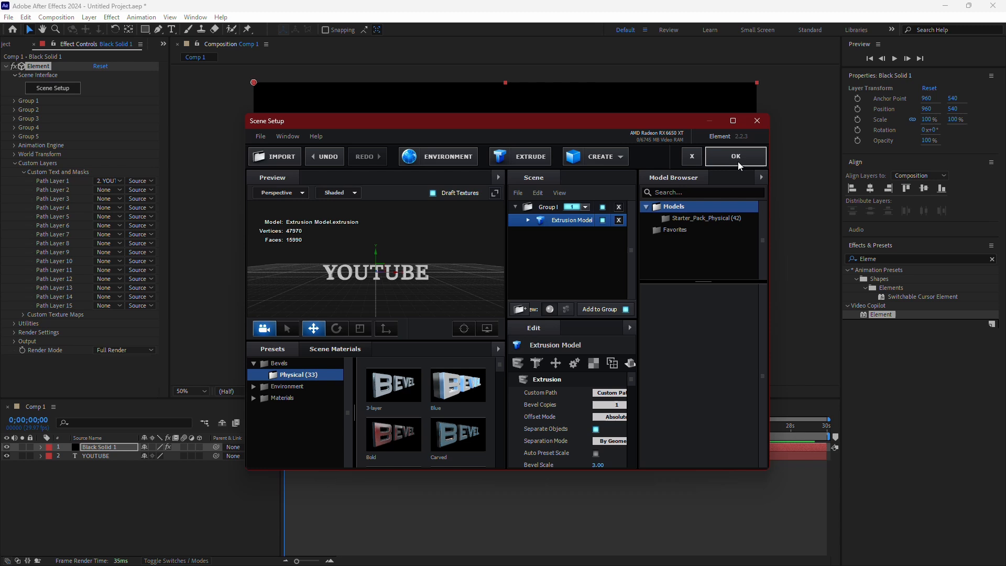
{"action": "left_click", "coordinate": [735, 156]}
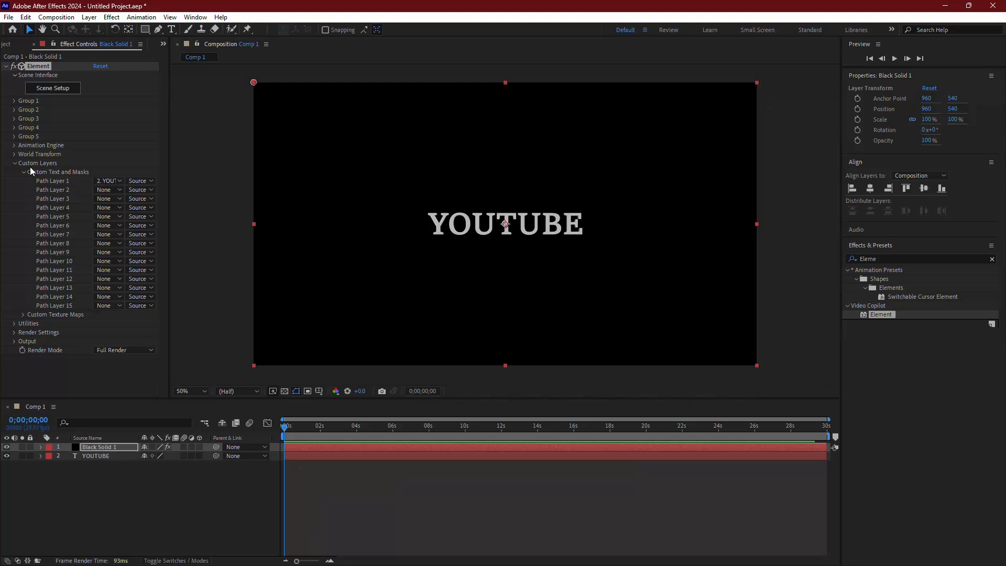
Expand Group 1 > Particle Look > Multi-Object and enable Multi-Object
{"action": "left_click", "coordinate": [14, 163]}
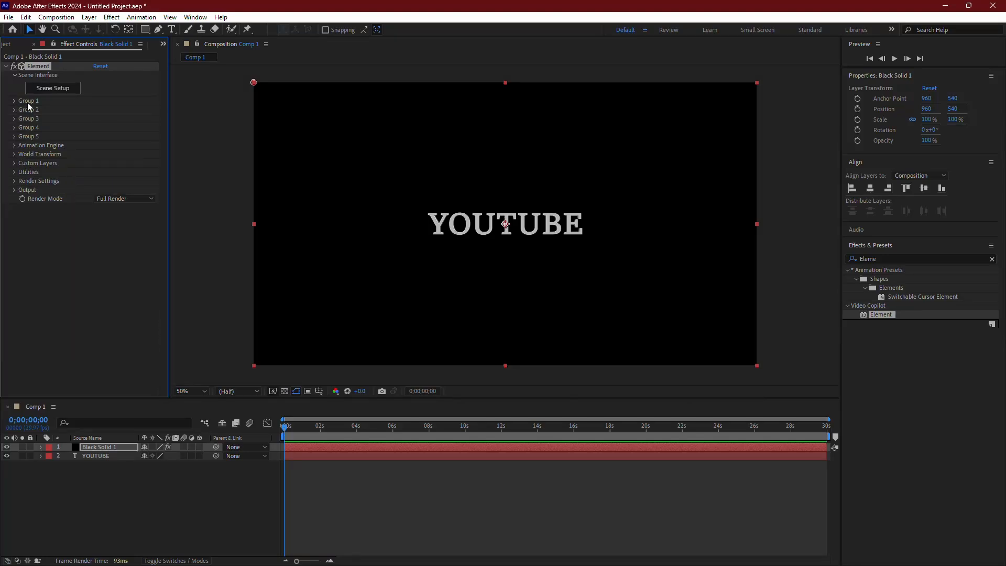
{"action": "left_click", "coordinate": [14, 101]}
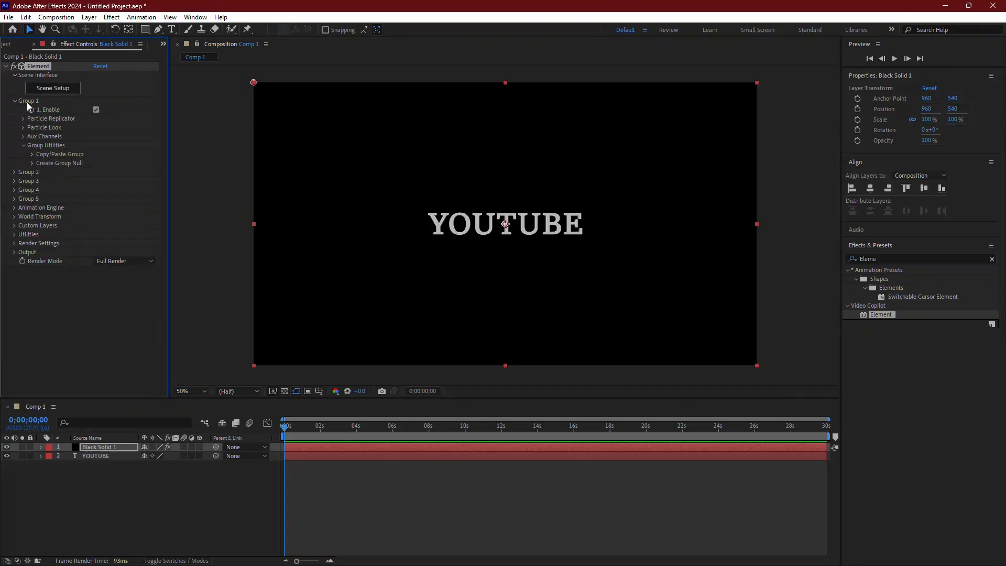
{"action": "left_click", "coordinate": [23, 126]}
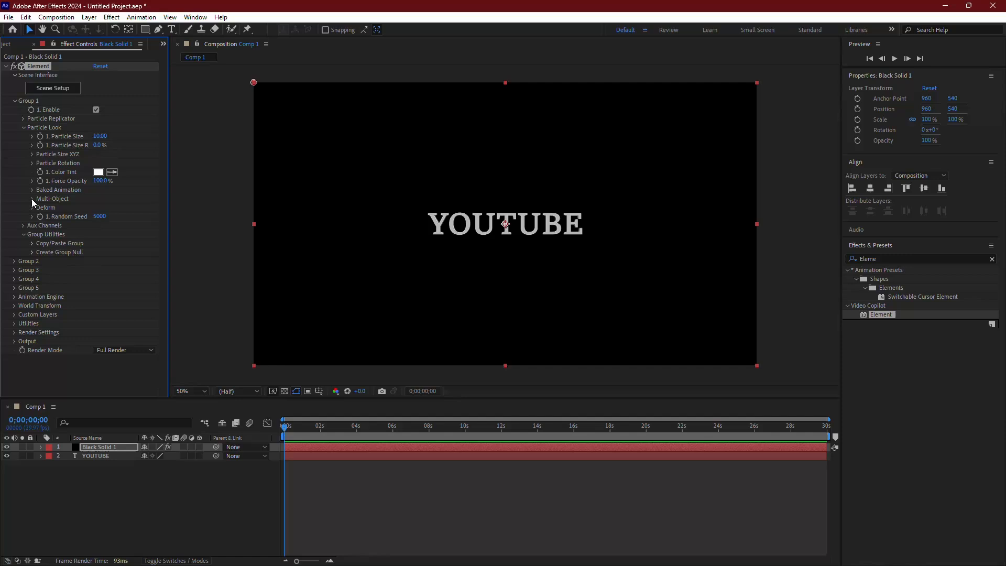
{"action": "left_click", "coordinate": [32, 199]}
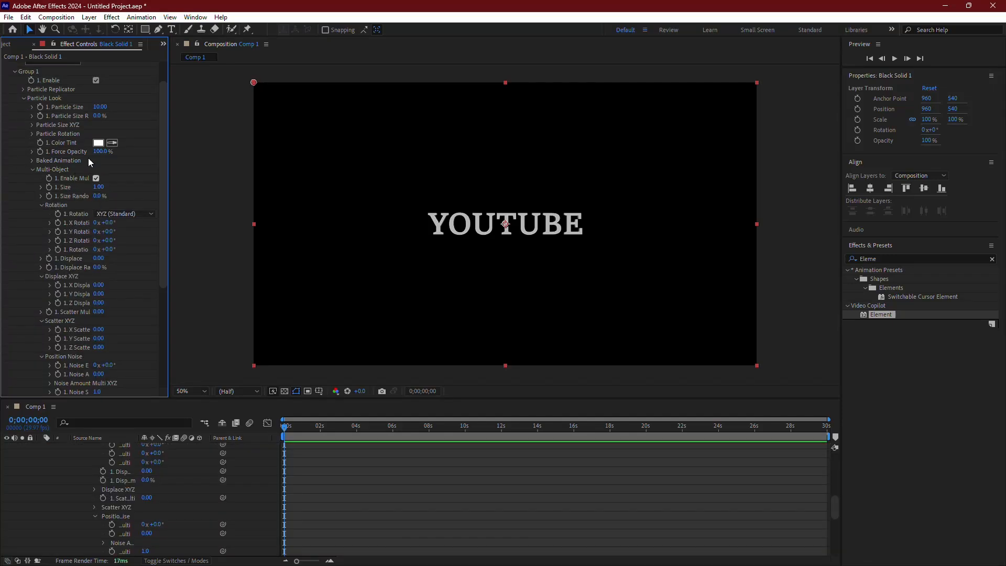
{"action": "left_click", "coordinate": [100, 446]}
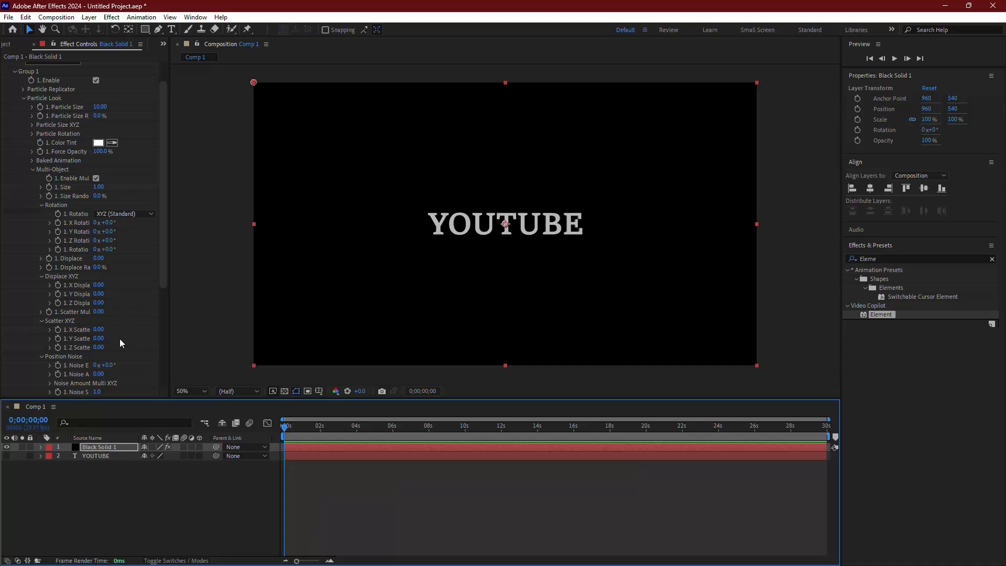
{"action": "mouse_move", "coordinate": [77, 266]}
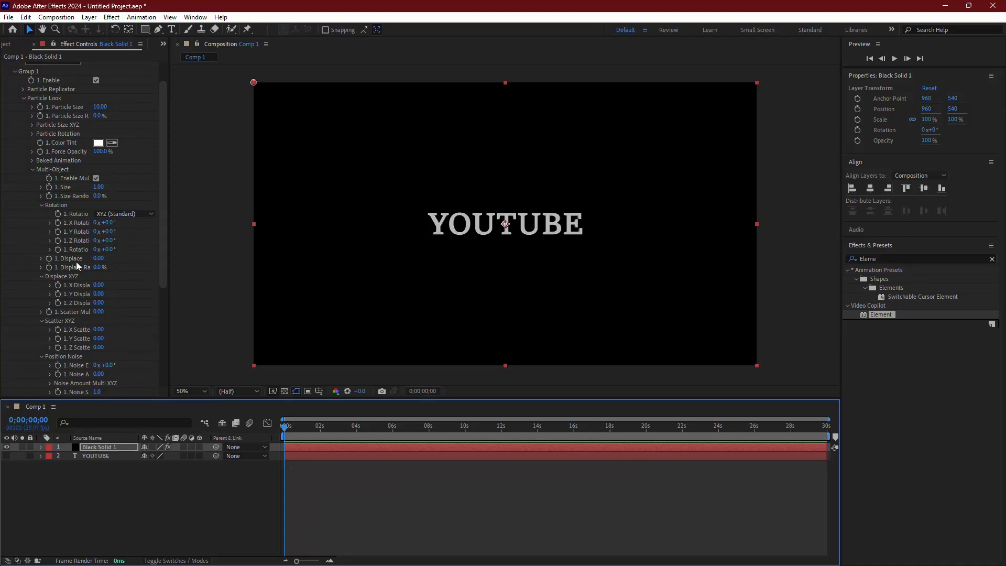
{"action": "mouse_move", "coordinate": [58, 209]}
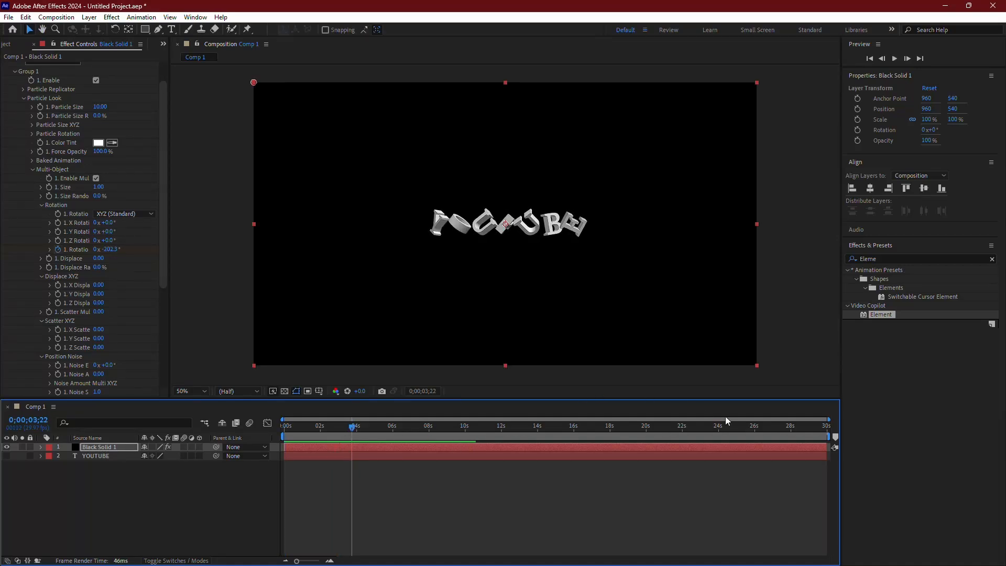
{"action": "mouse_move", "coordinate": [770, 392]}
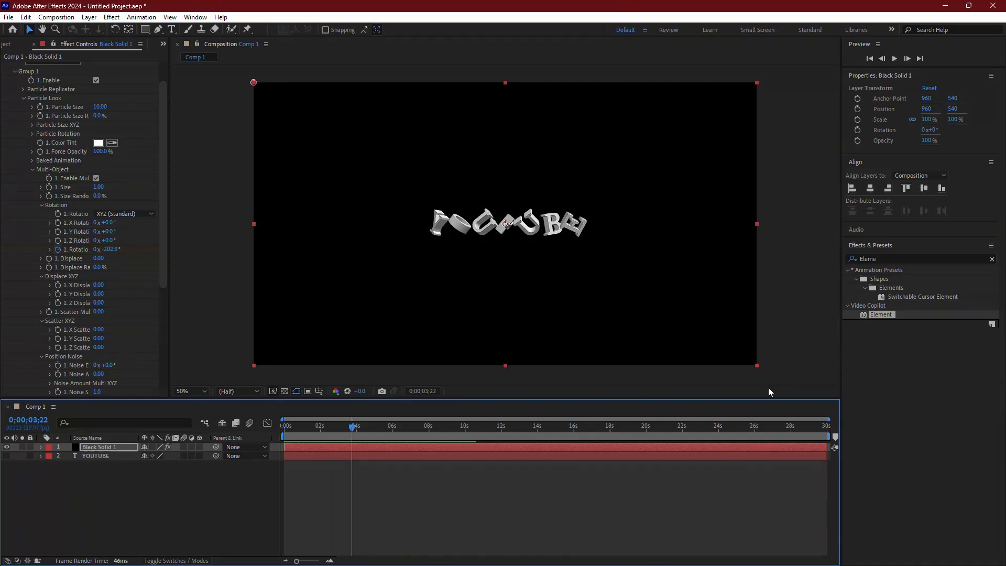